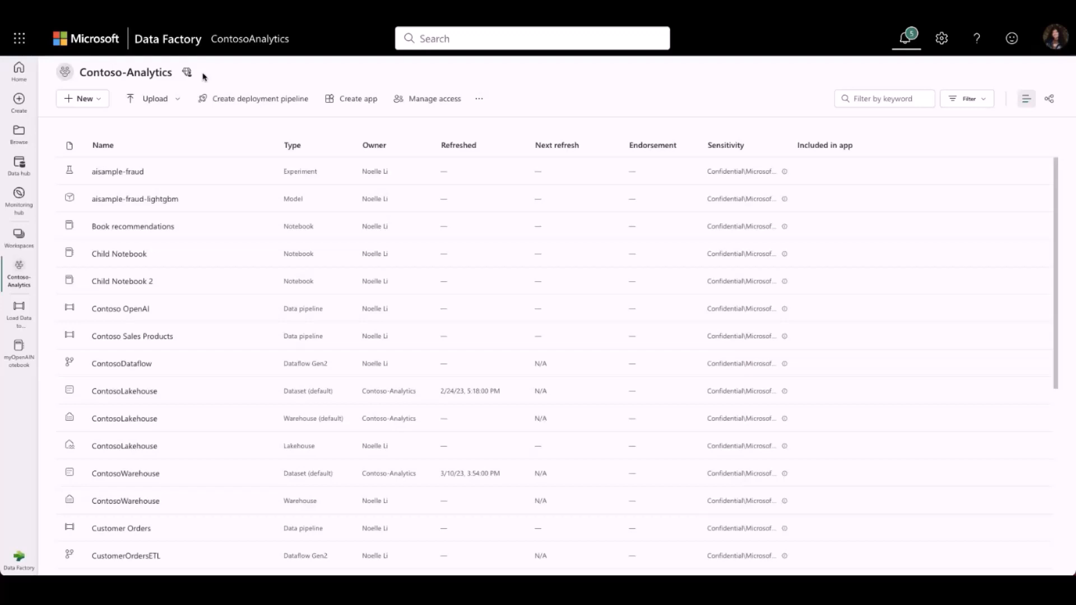
mouse_move(18, 201)
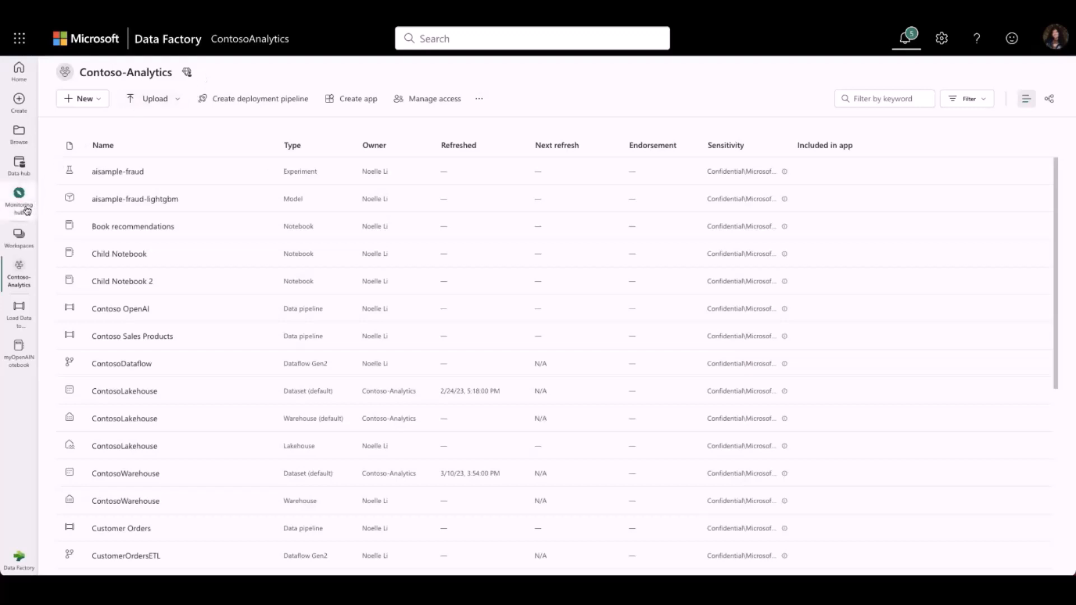
mouse_move(19, 201)
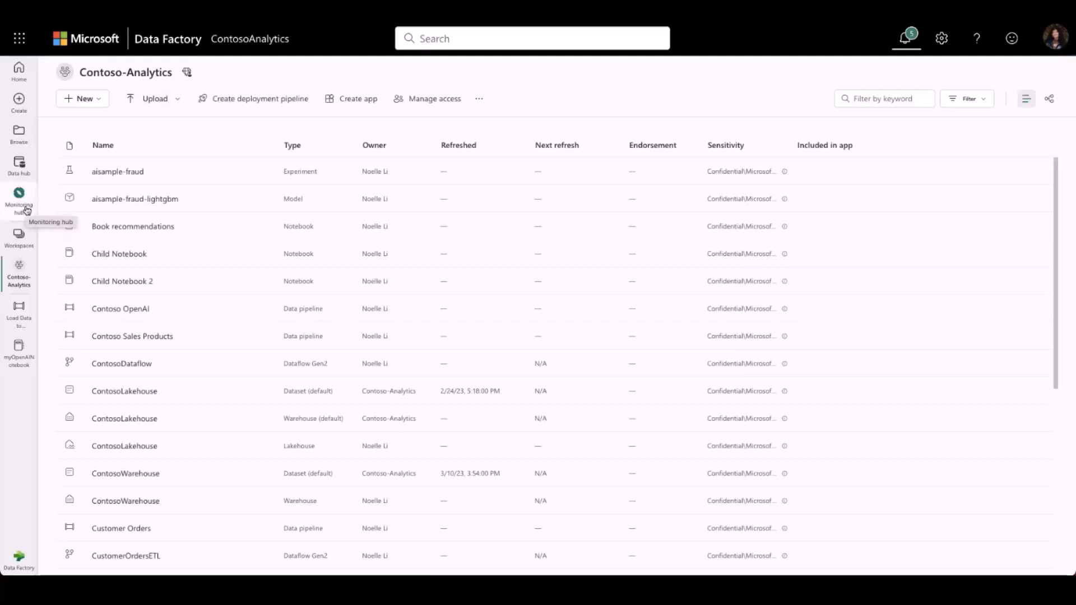
Open the Monitoring hub to list recent activity runs
left_click(19, 199)
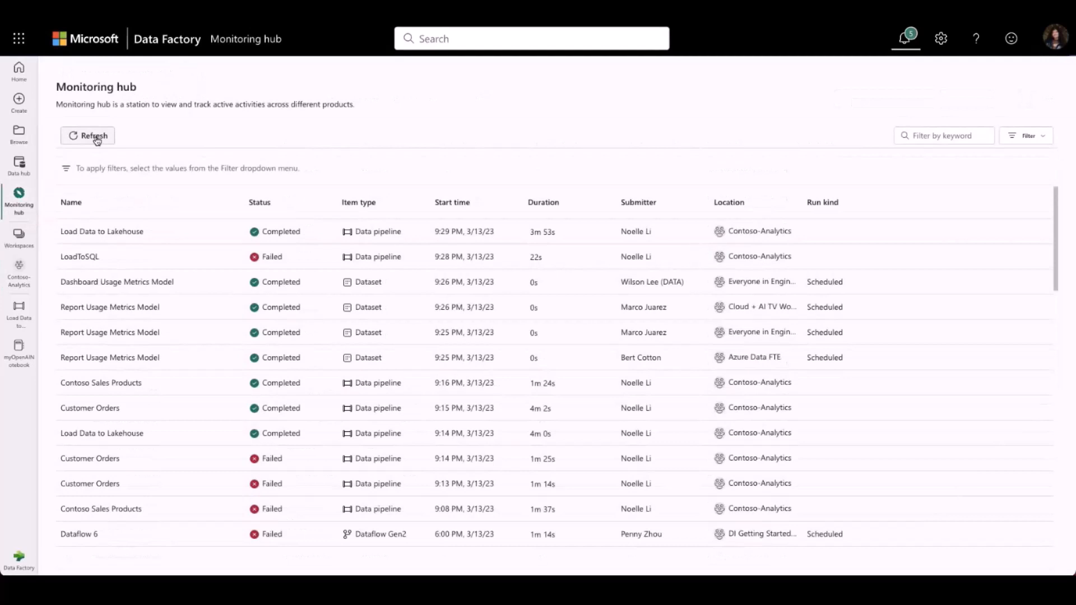
mouse_move(263, 139)
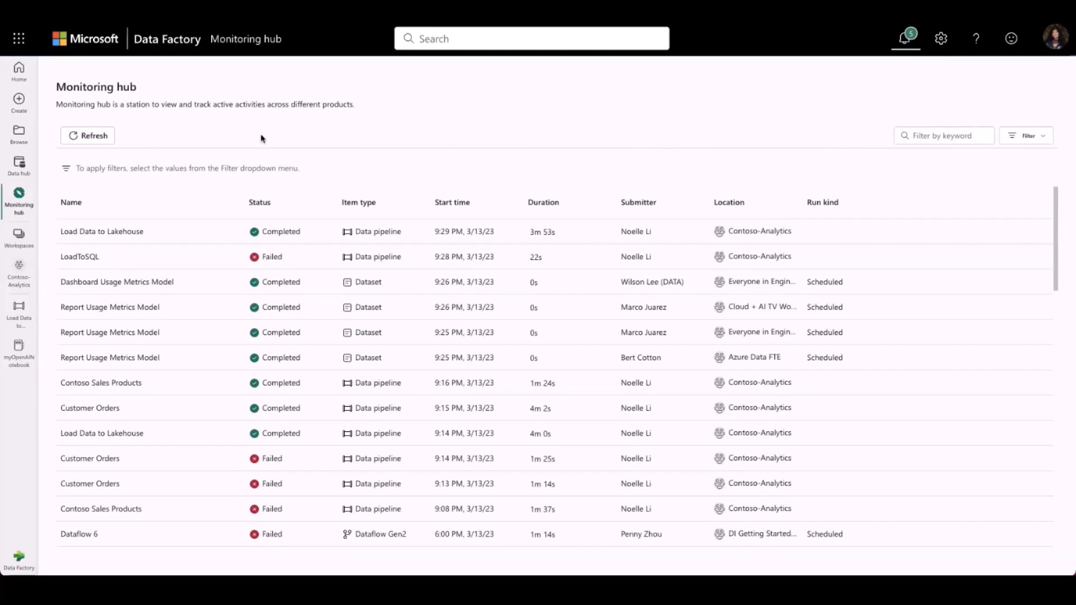
mouse_move(1037, 143)
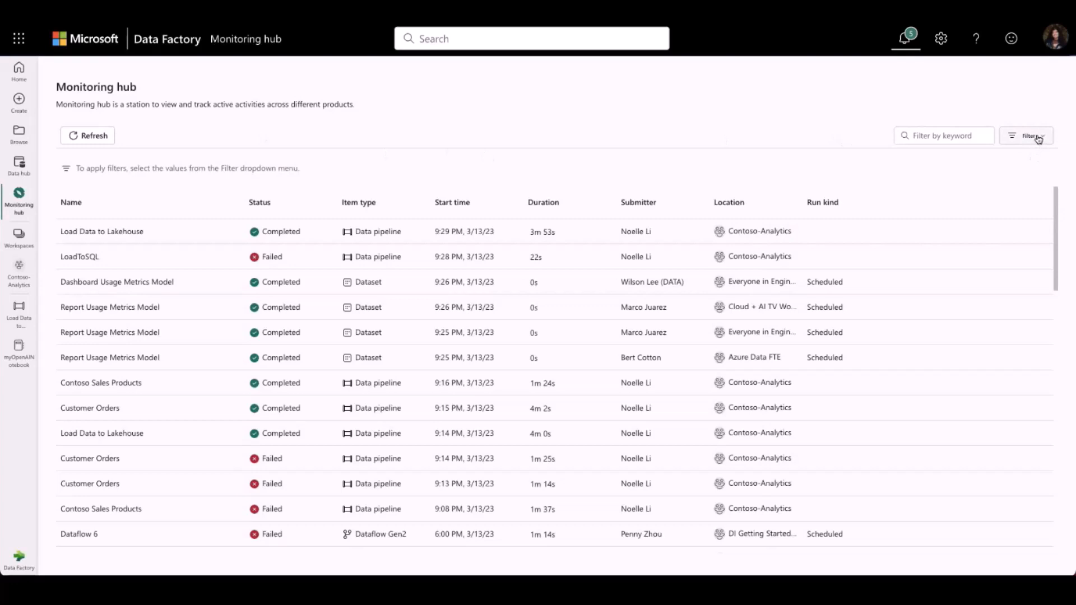
Filter runs to Completed status with Dataflow Gen2 and Data pipeline item types, and apply
left_click(1031, 136)
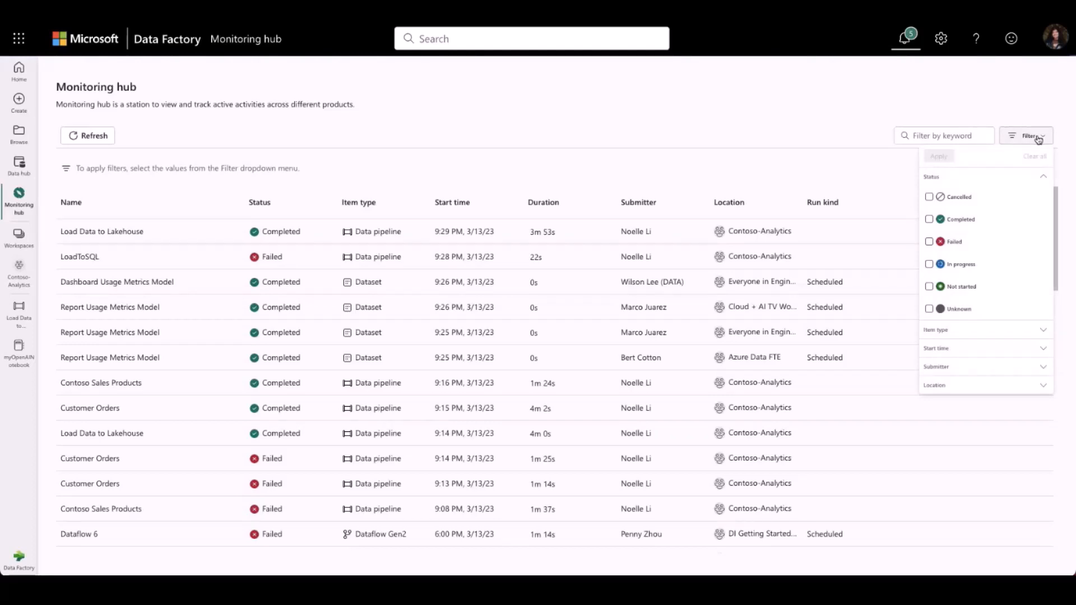
mouse_move(983, 221)
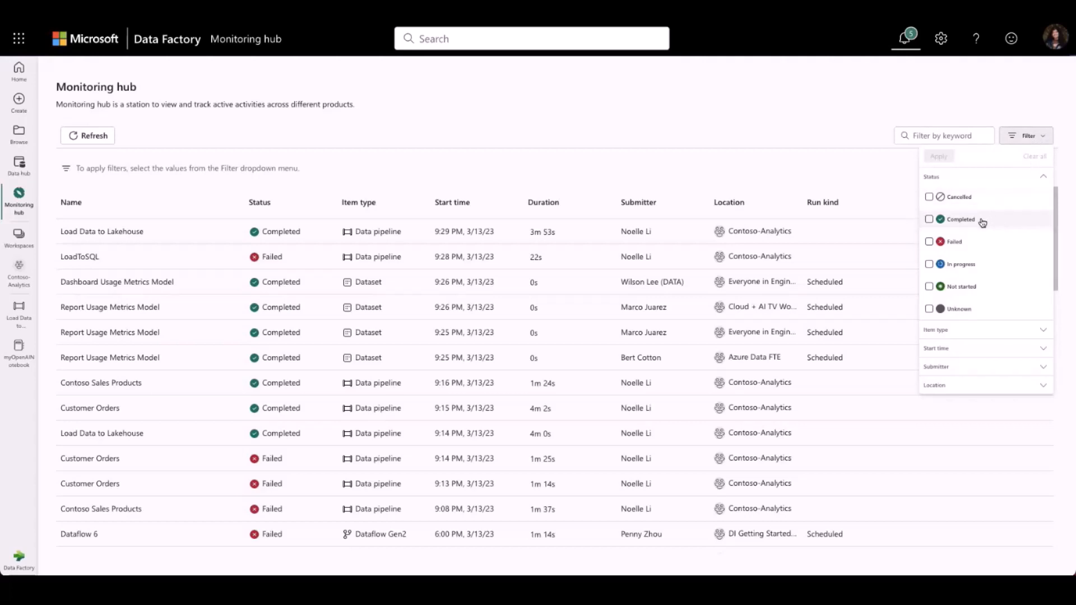
left_click(929, 219)
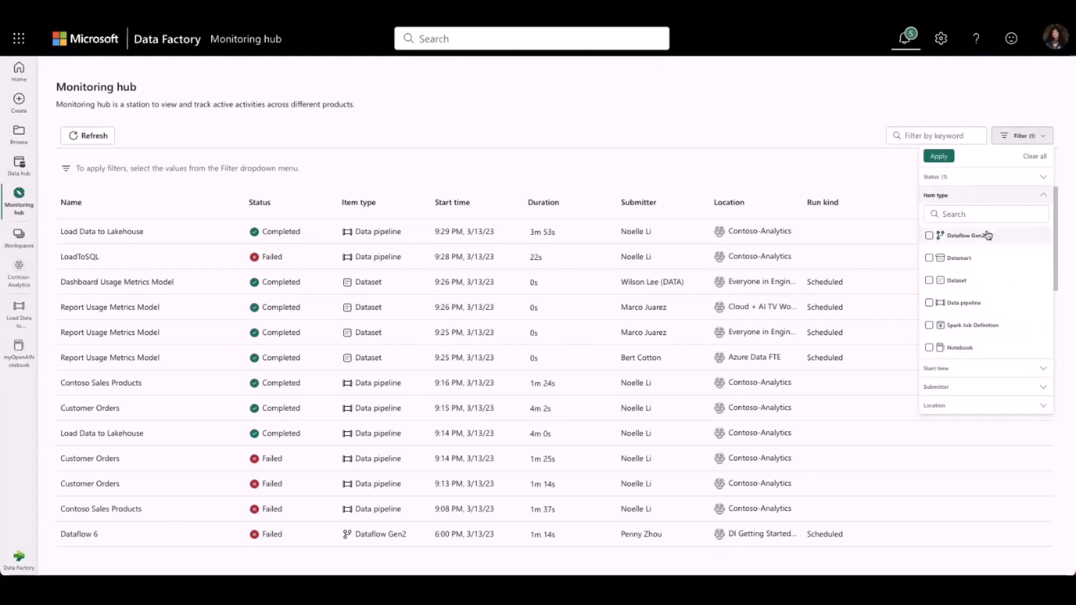
left_click(929, 302)
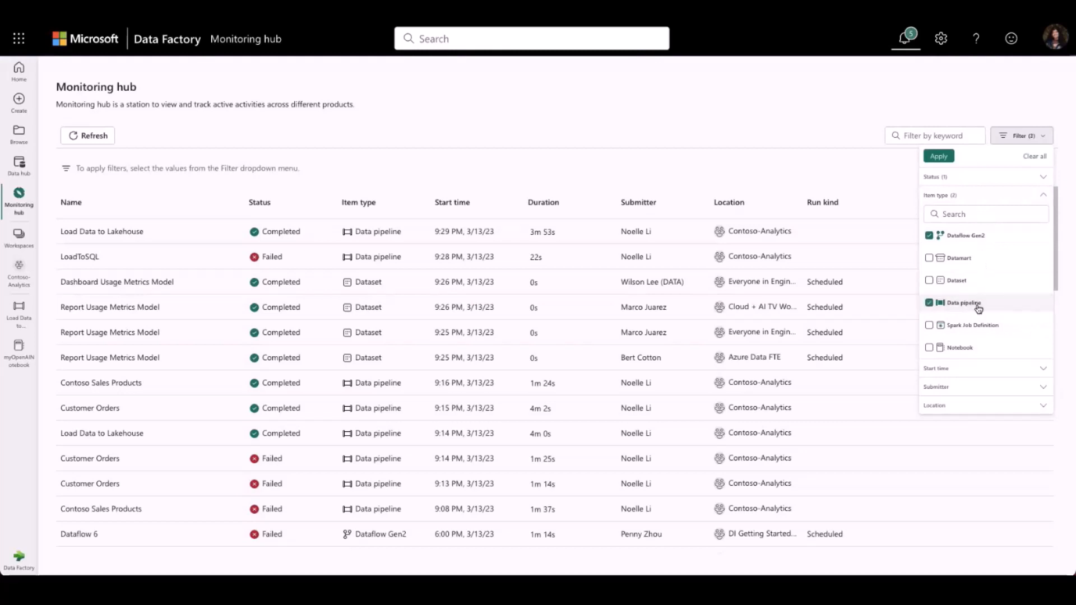
left_click(928, 347)
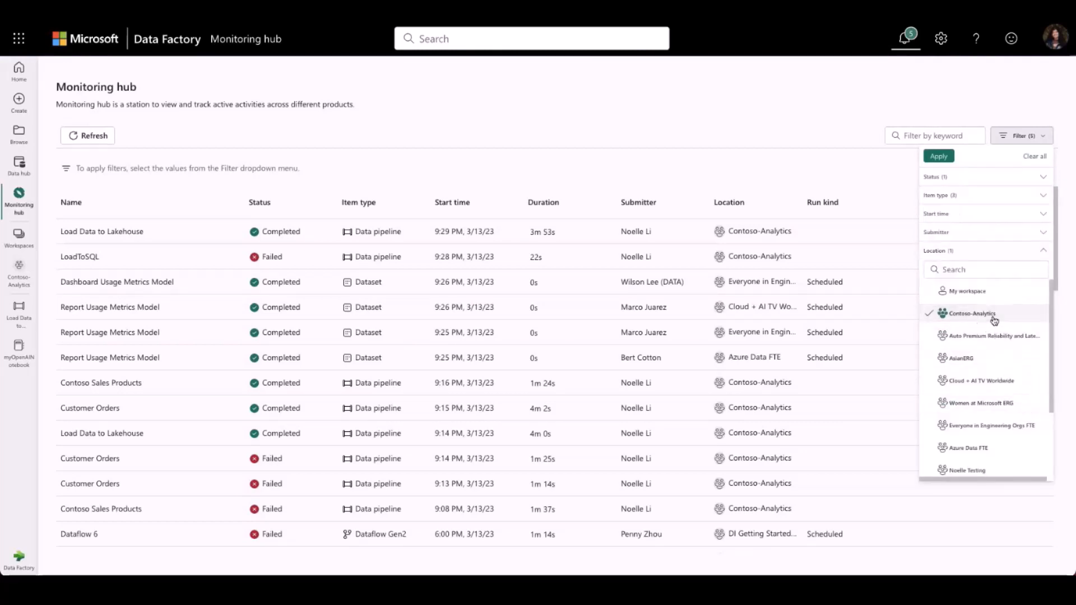
left_click(938, 156)
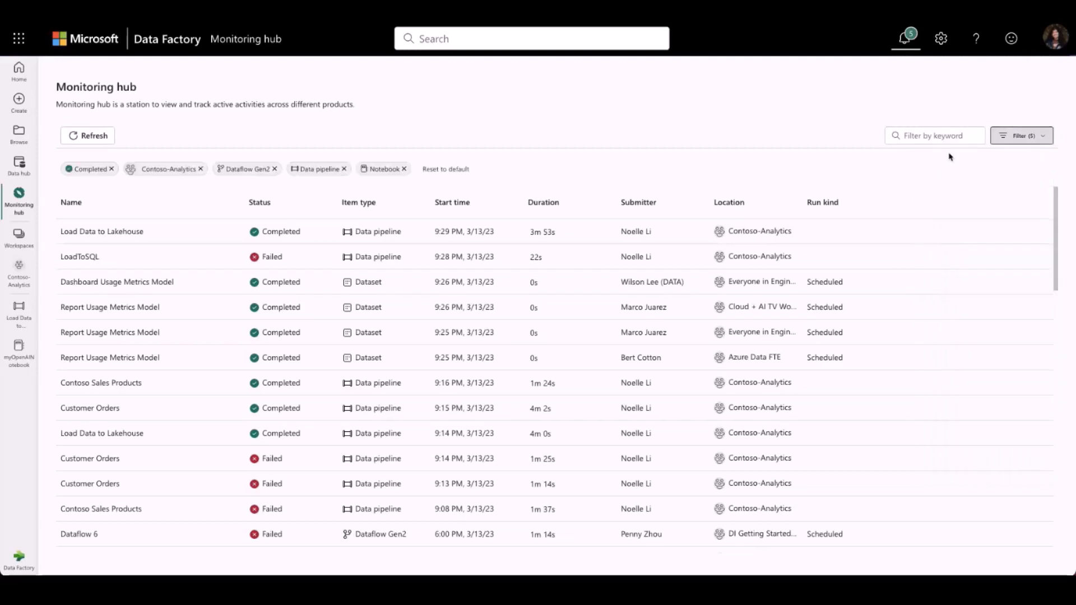
Sort runs by start time and remove the Completed status filter
left_click(452, 203)
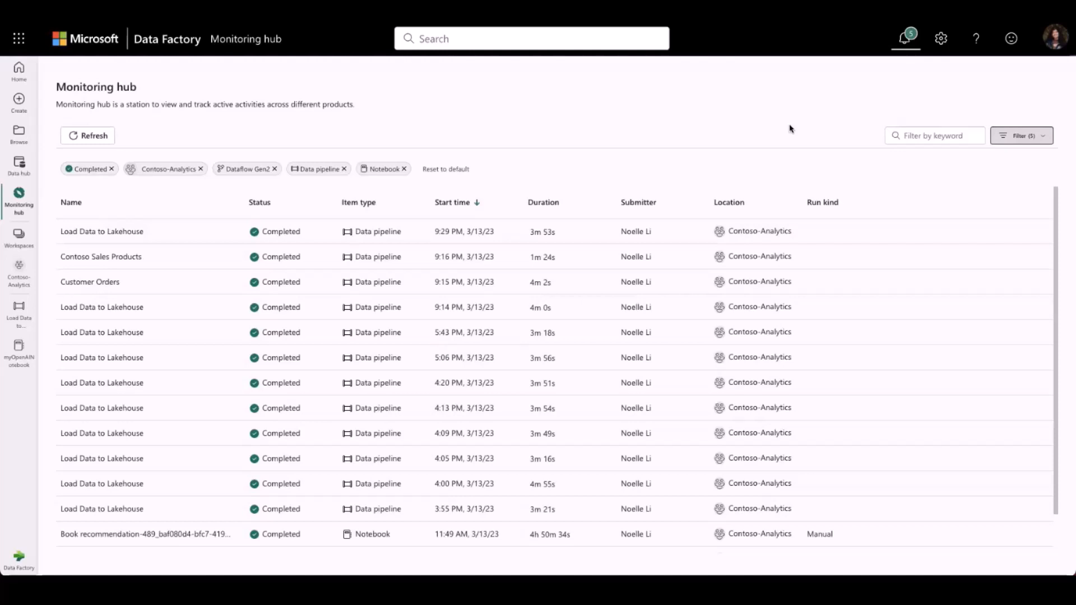
mouse_move(733, 124)
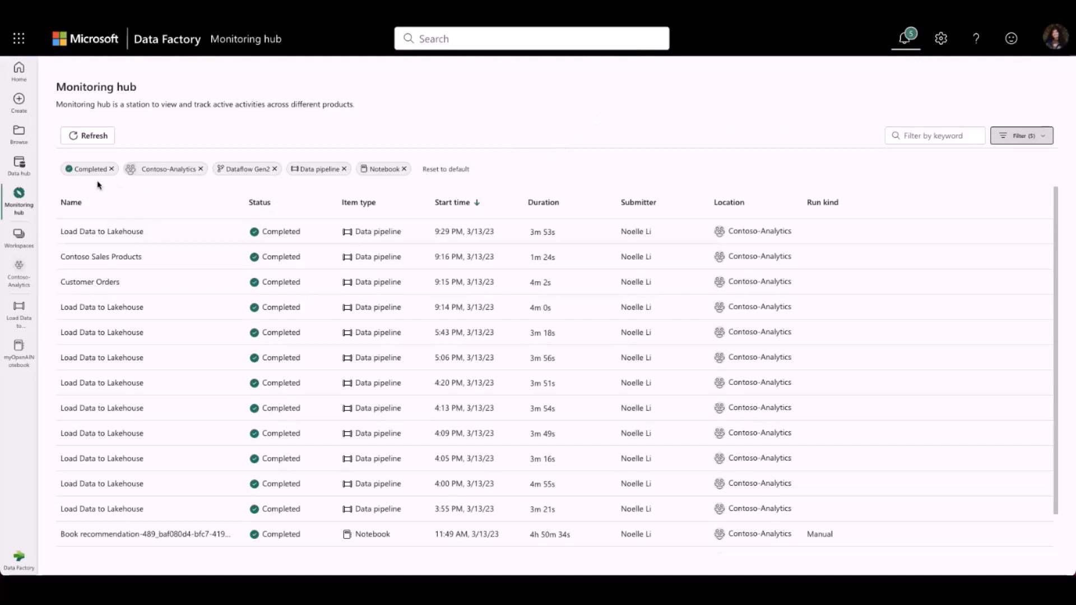
mouse_move(286, 189)
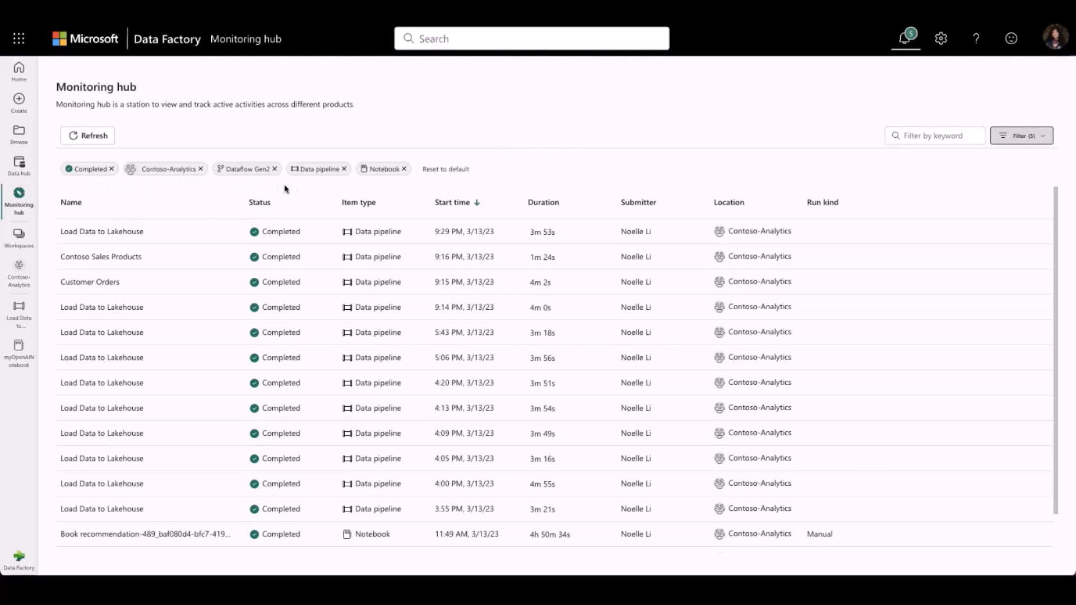
mouse_move(183, 194)
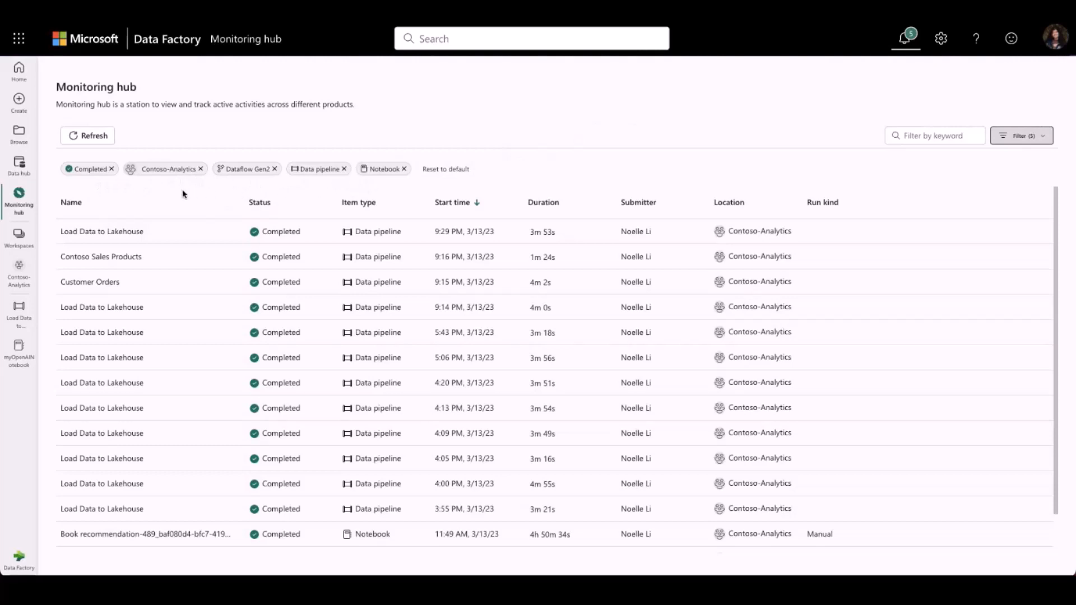
mouse_move(106, 172)
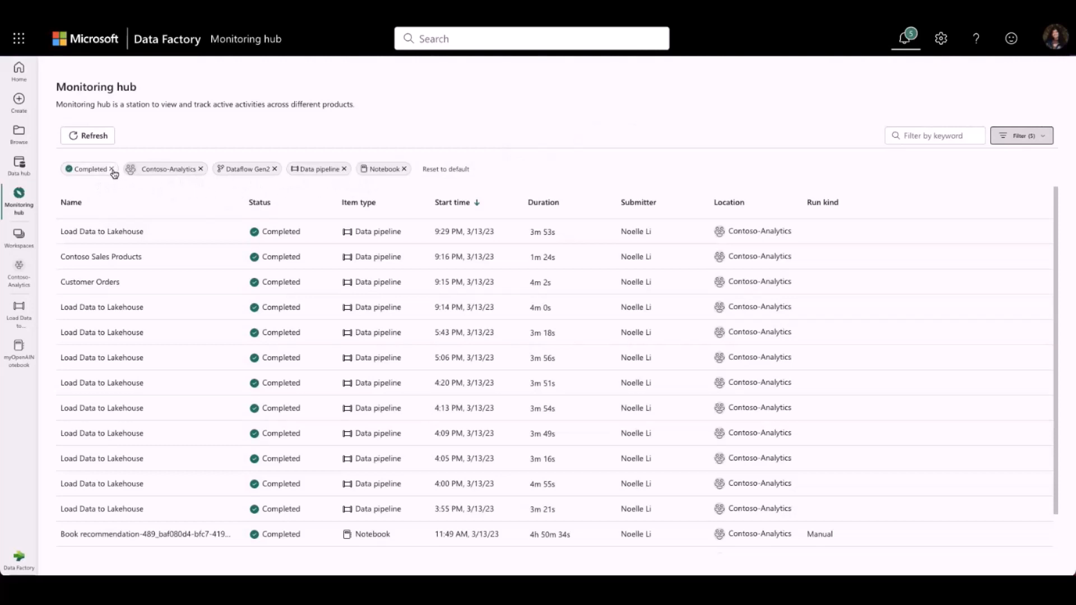
left_click(114, 169)
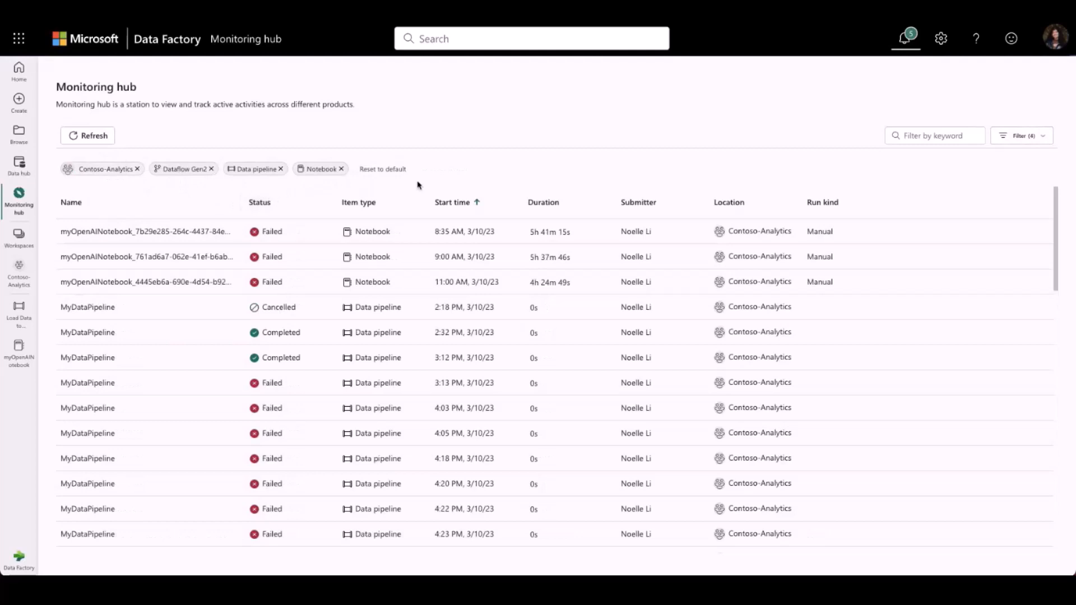
left_click(451, 203)
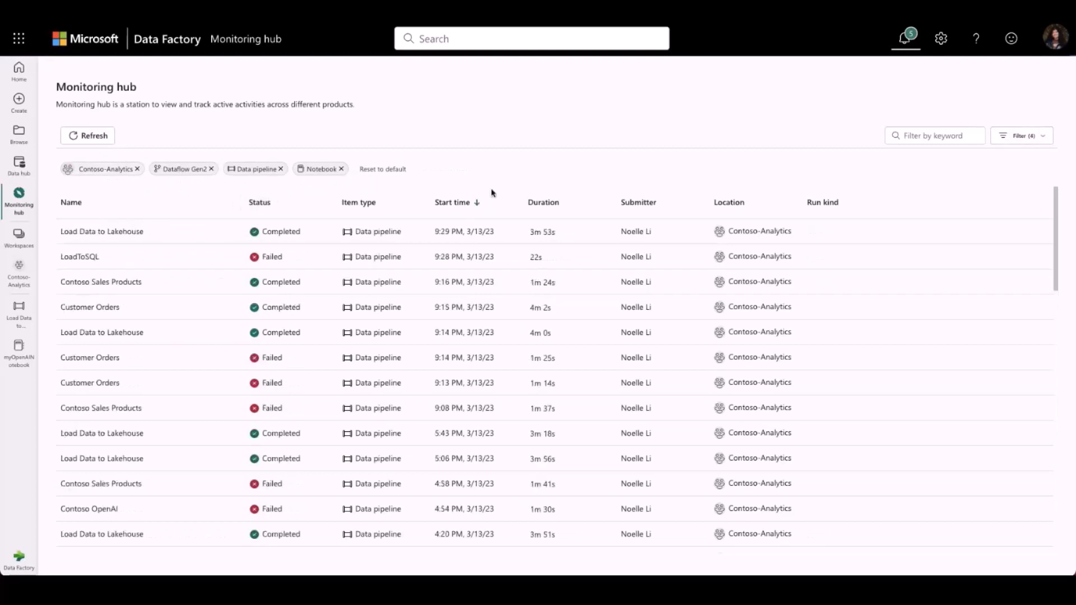
mouse_move(229, 234)
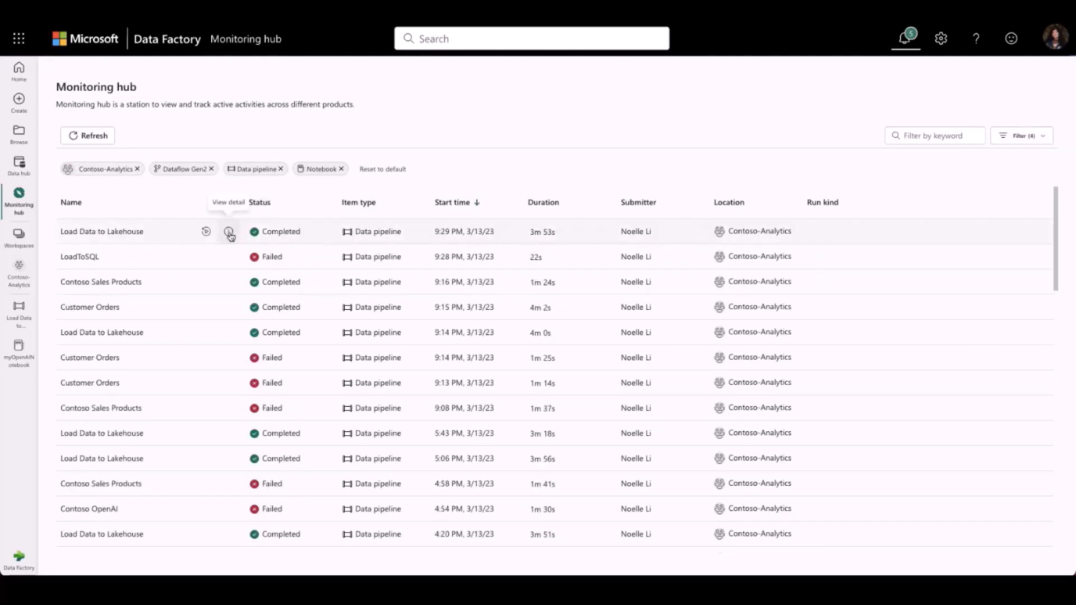
left_click(229, 234)
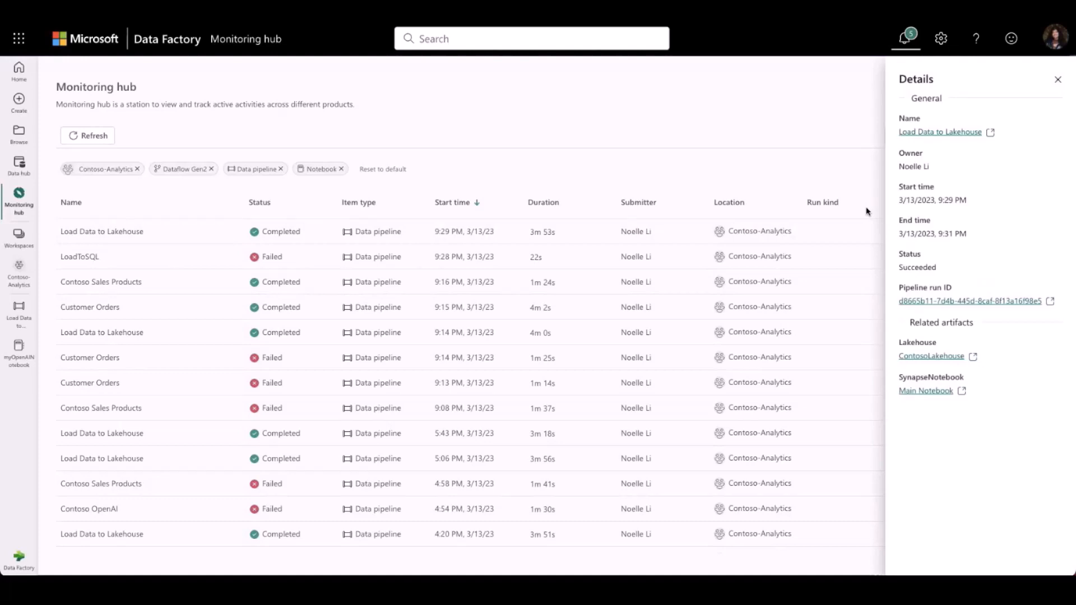
mouse_move(1047, 121)
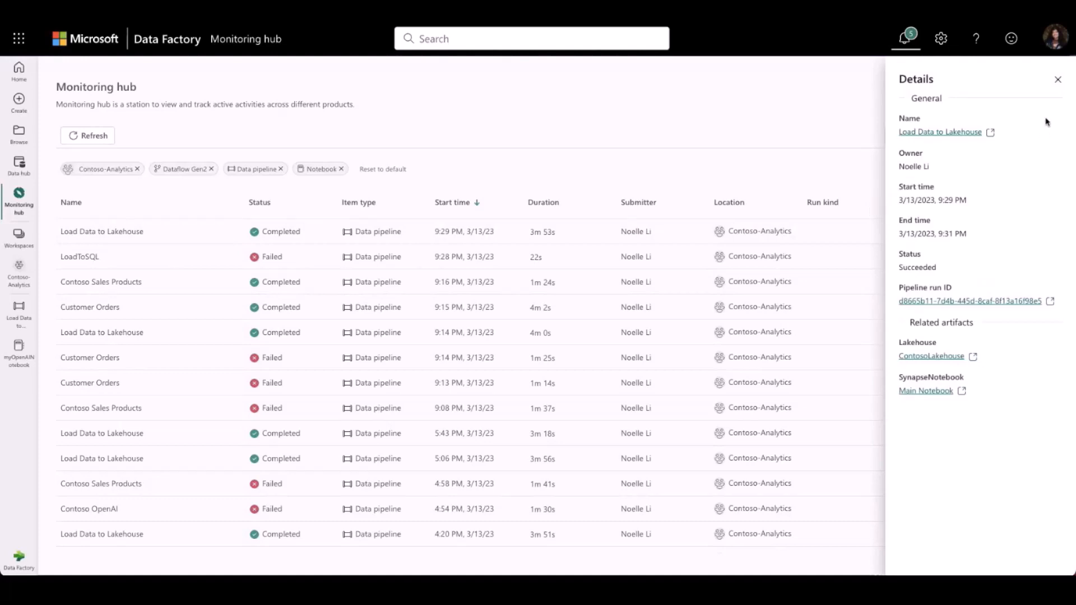
left_click(1058, 79)
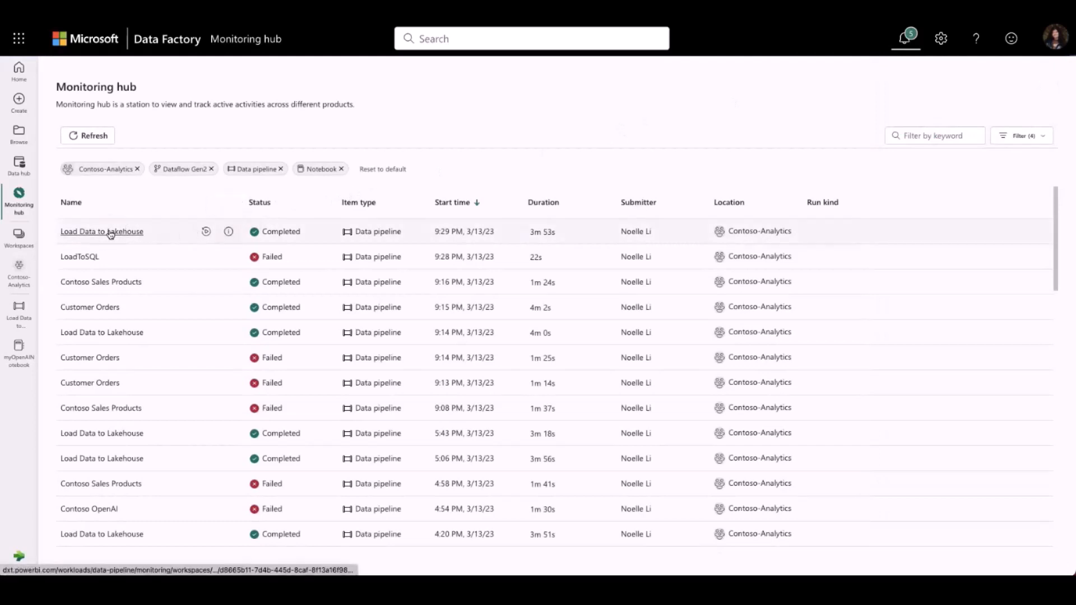
Open the latest Load Data to Lakehouse run, view Gantt then List, and close details
left_click(101, 231)
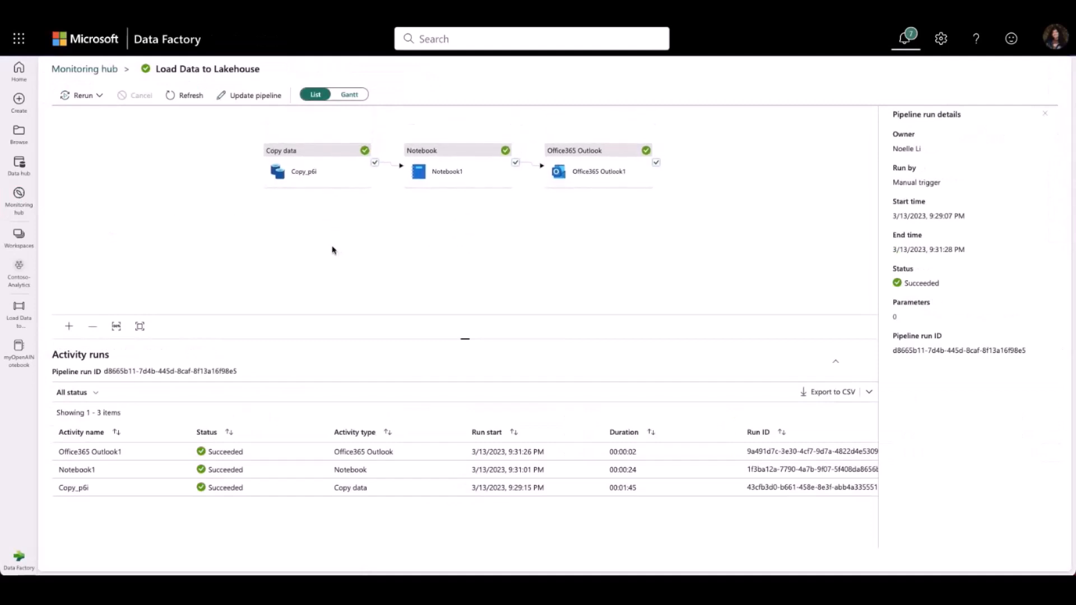
left_click(353, 95)
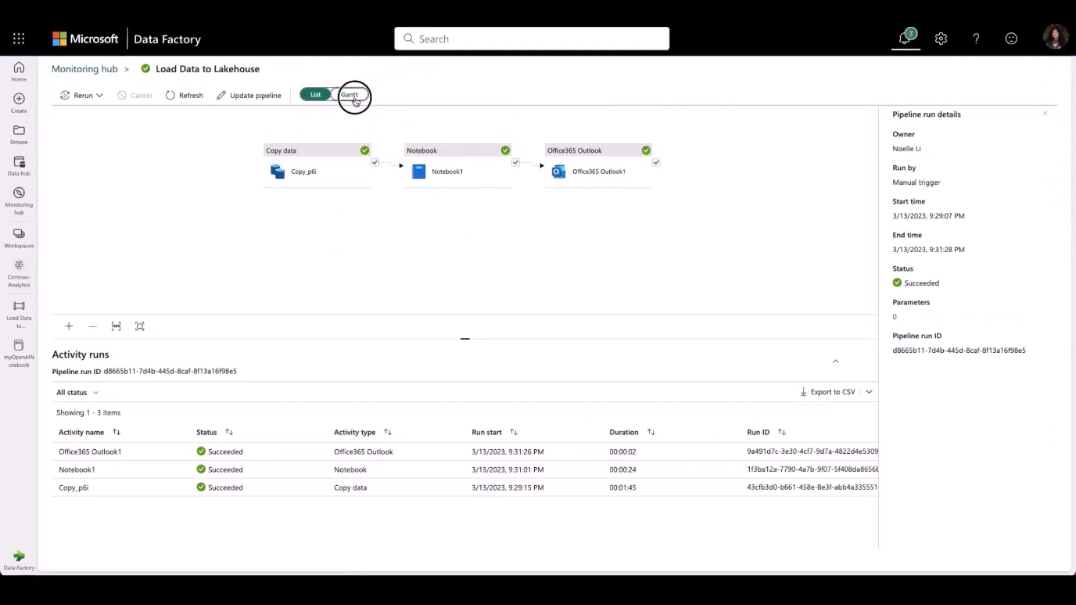
left_click(352, 94)
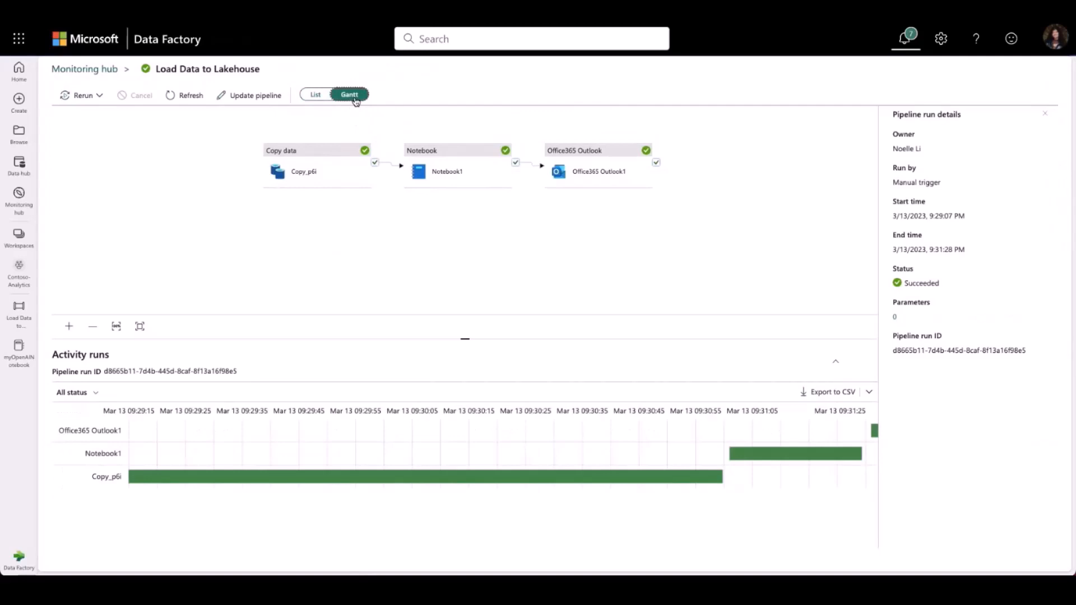
left_click(316, 95)
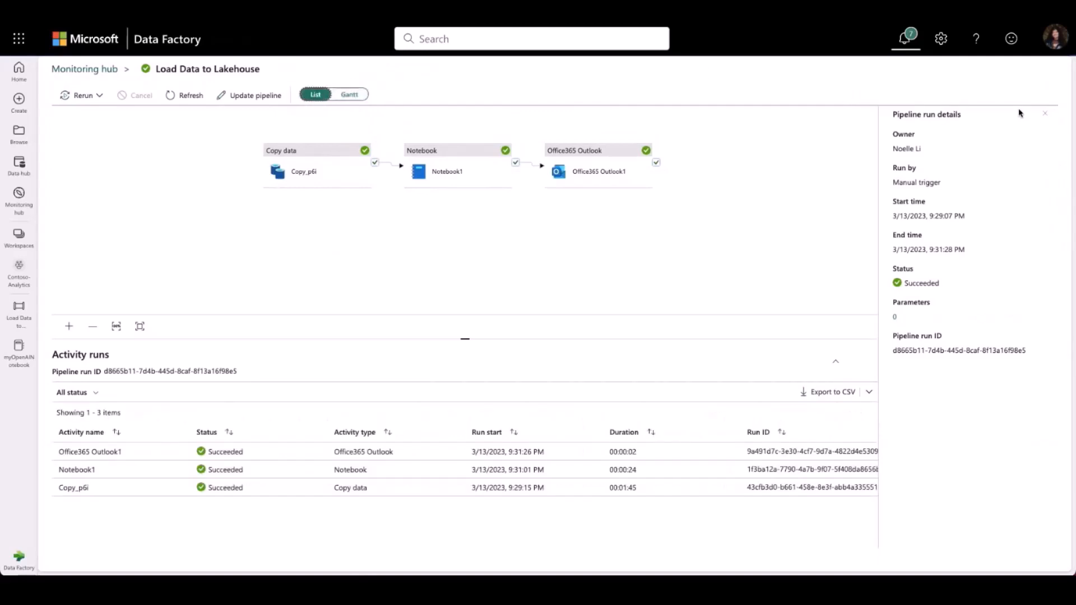
left_click(1045, 113)
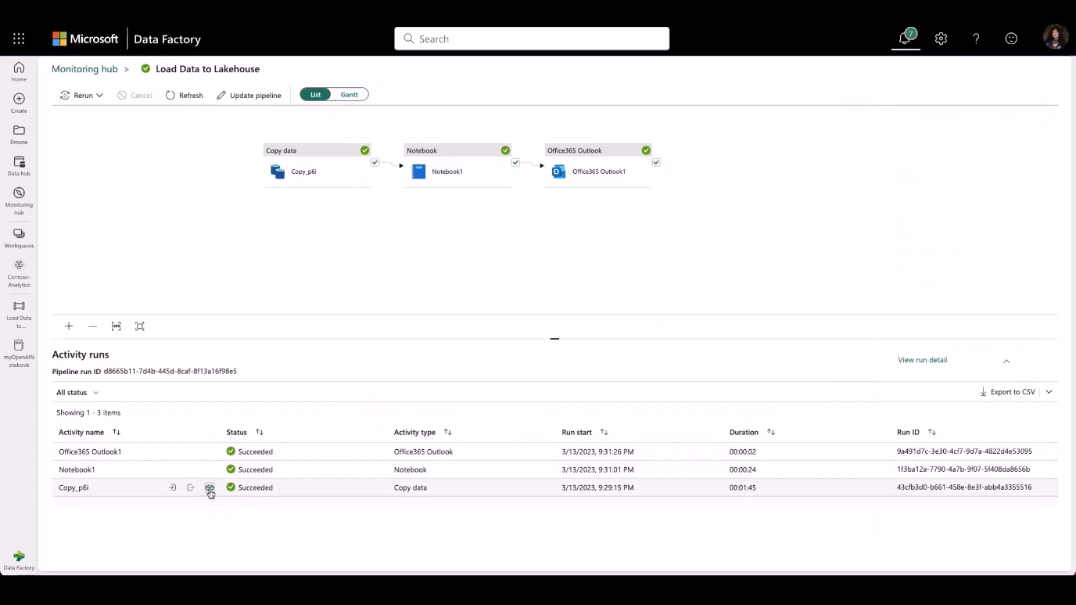
View the Copy_p6i copy activity's transfer details, then return to the Monitoring hub
left_click(209, 488)
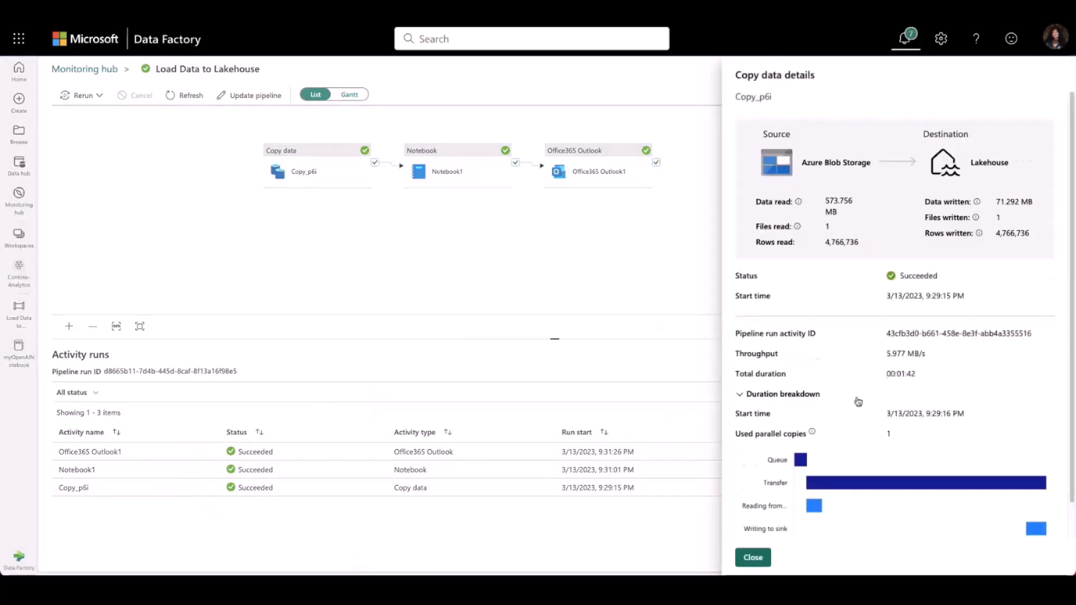
mouse_move(879, 446)
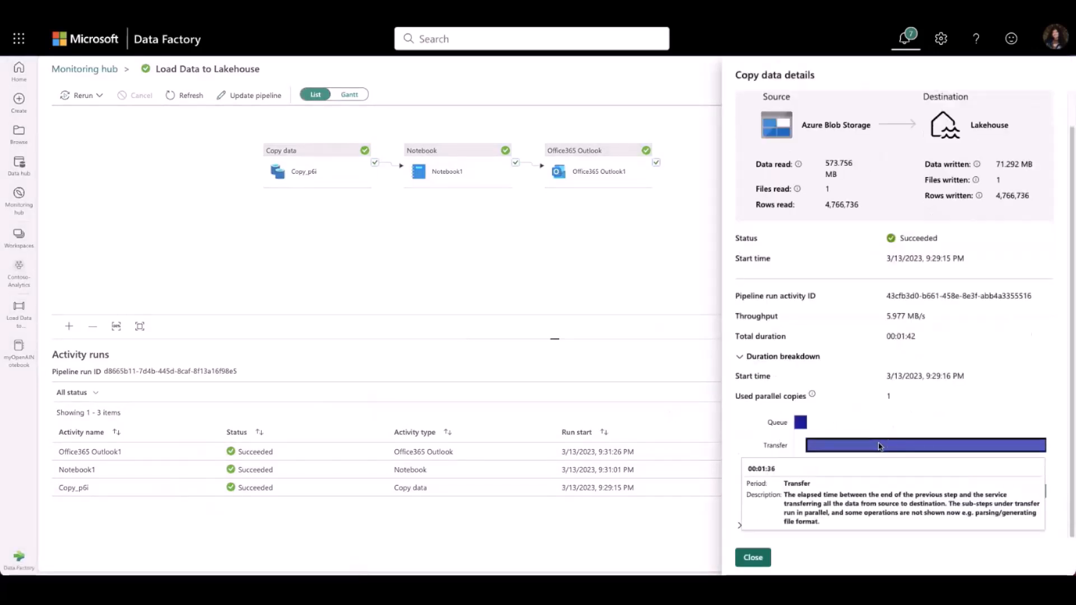
left_click(753, 557)
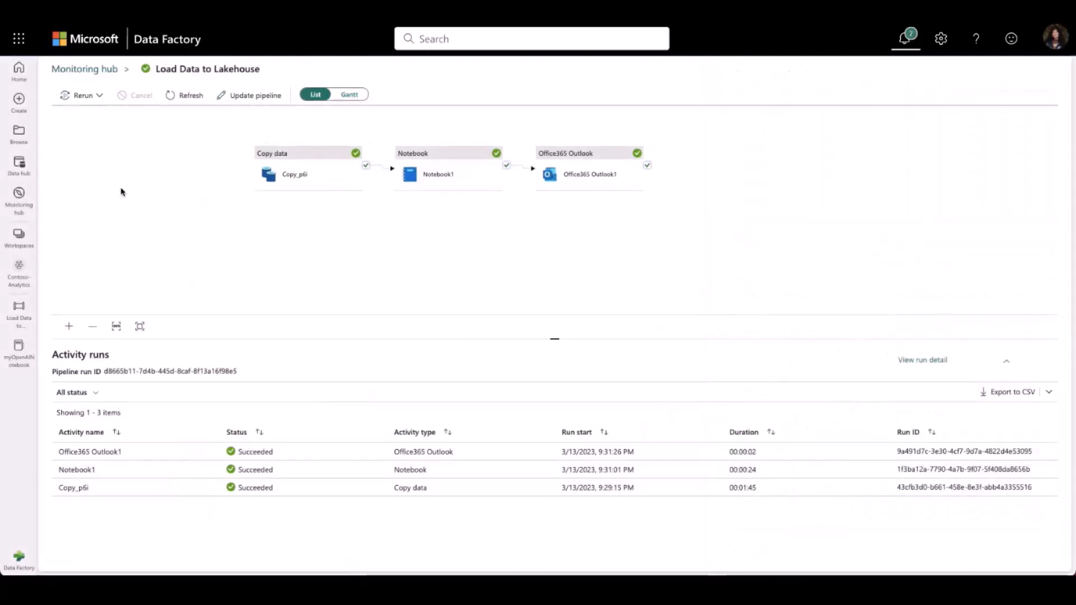
left_click(85, 69)
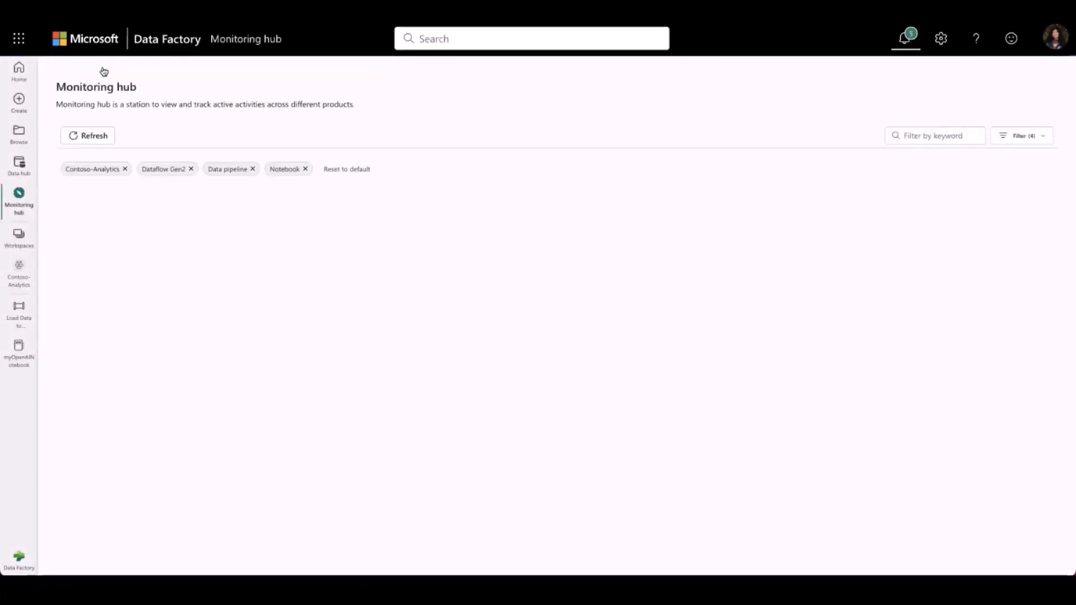
Open the Contoso-Analytics workspace from the left navigation bar
left_click(88, 136)
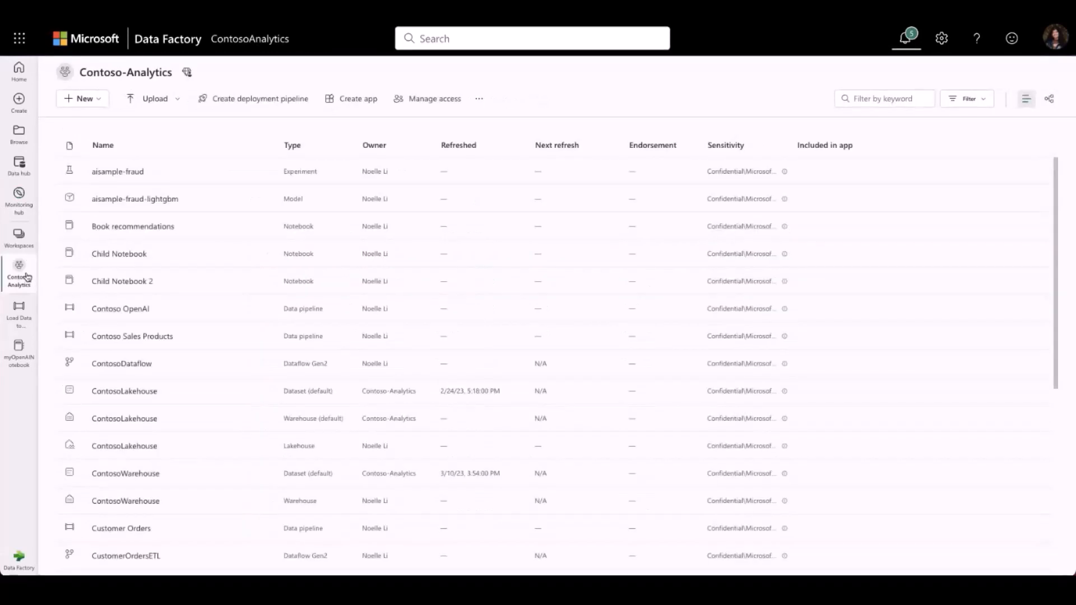
Scroll the workspace list and open More options for Load Data to Lakehouse
scroll("down", 3)
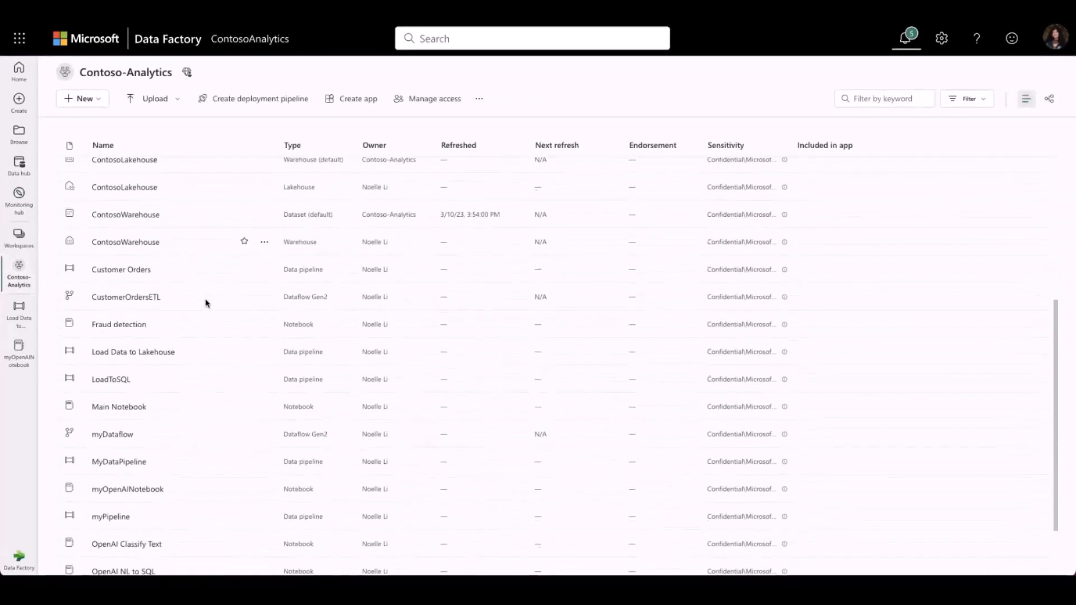
left_click(265, 325)
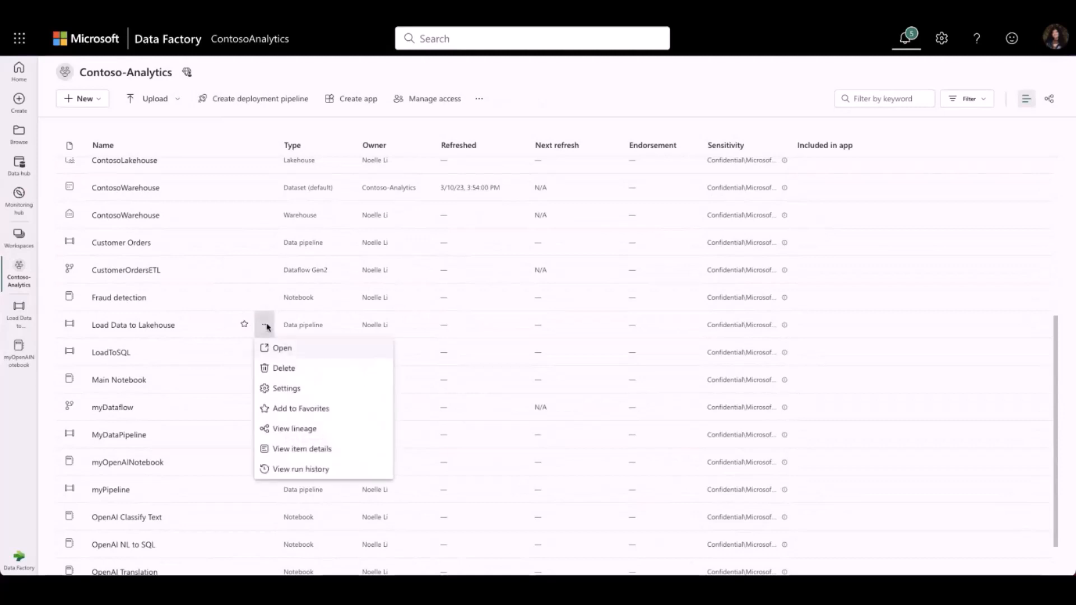